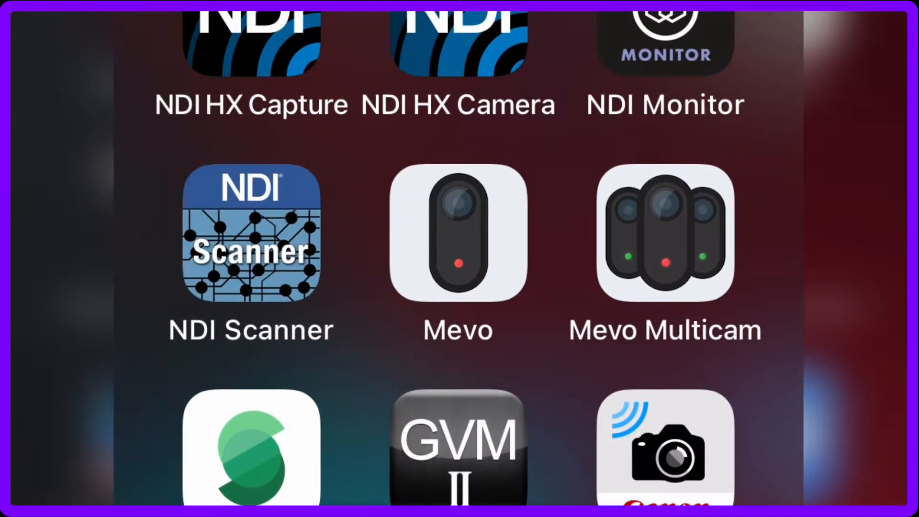
Launch the Mevo app and connect to the Mevo-263FM camera card
{"action": "left_click", "coordinate": [457, 235]}
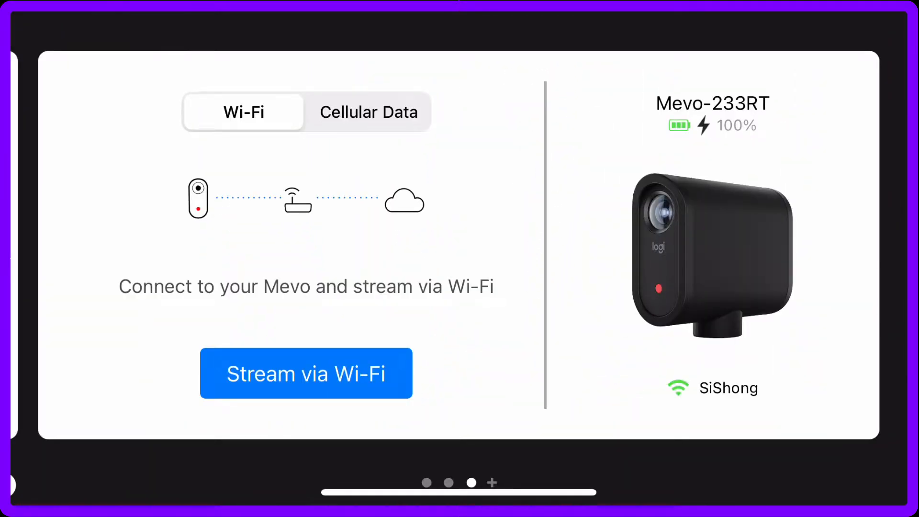
{"action": "left_click", "coordinate": [306, 373]}
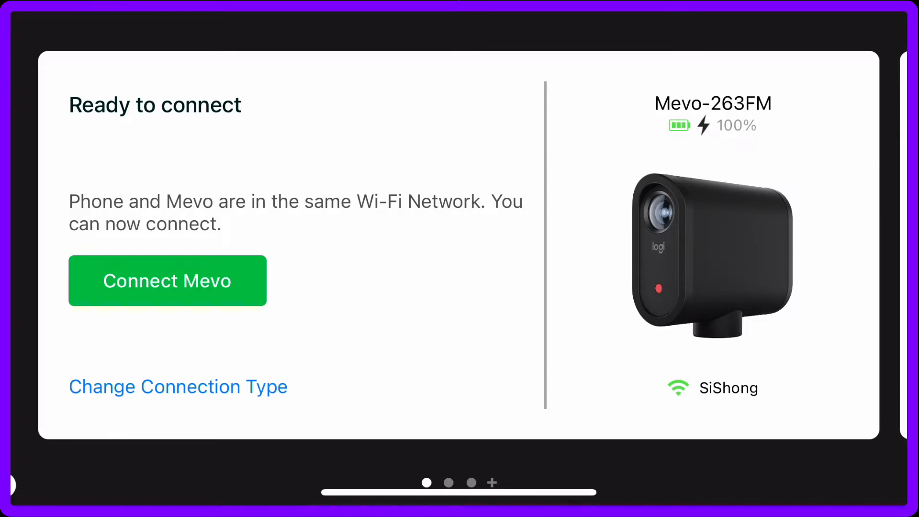
{"action": "left_click", "coordinate": [166, 280]}
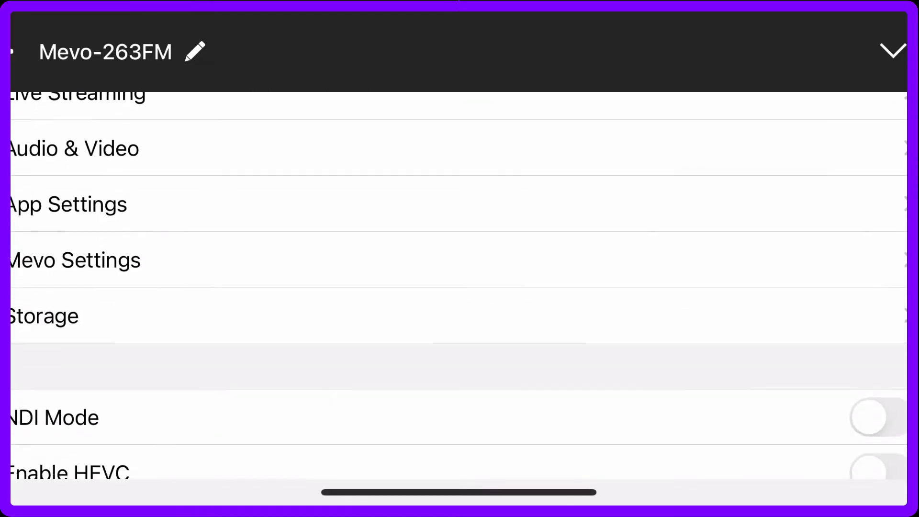
Set Mevo-263FM's NDI quality to 1080p at 15.0 Mbps with HEVC off, and enable NDI mode
{"action": "scroll", "scroll_direction": "down", "scroll_amount": 3}
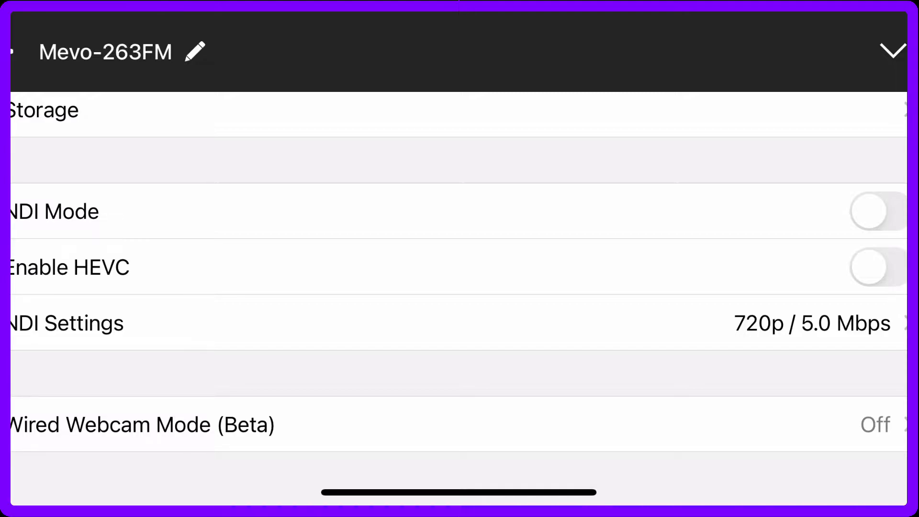
{"action": "left_click", "coordinate": [873, 267]}
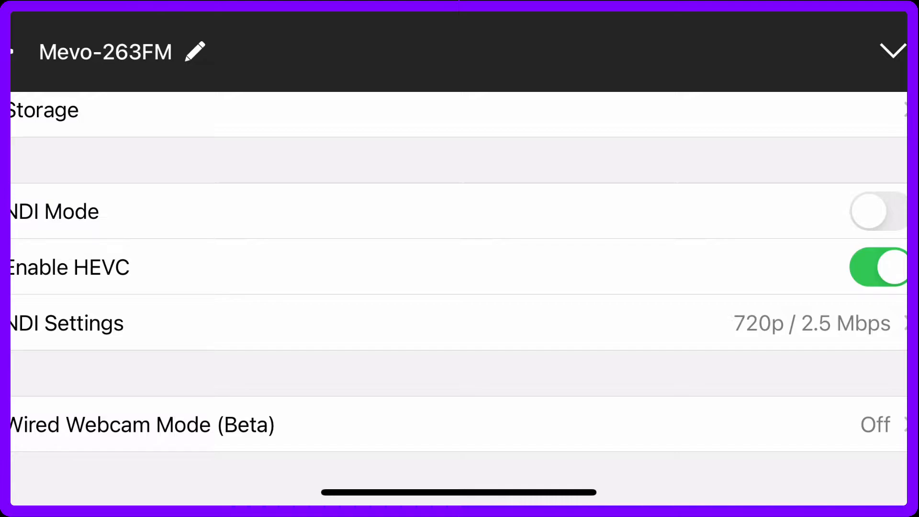
{"action": "left_click", "coordinate": [67, 323]}
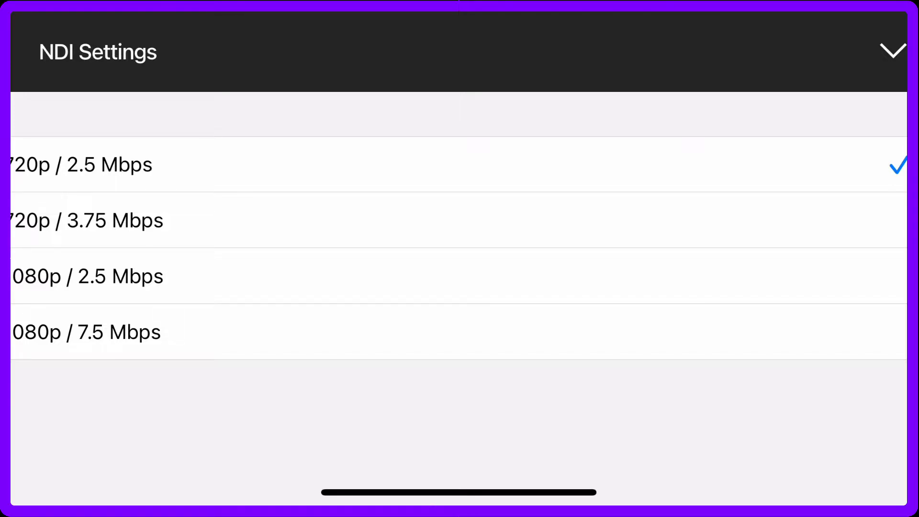
{"action": "left_click", "coordinate": [82, 332]}
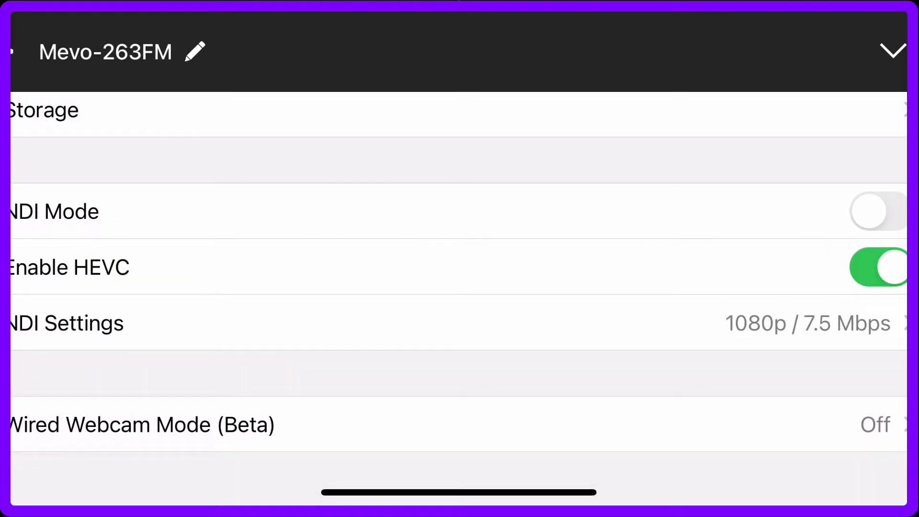
{"action": "left_click", "coordinate": [877, 267]}
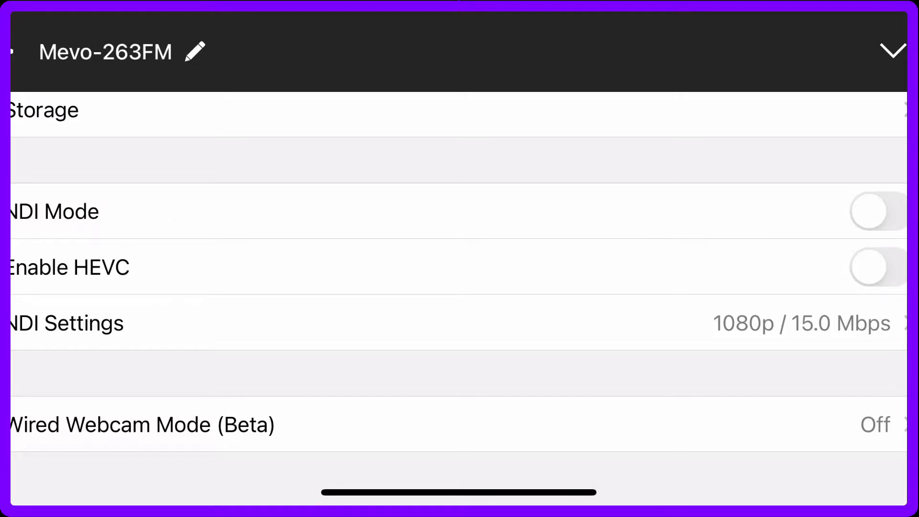
{"action": "left_click", "coordinate": [873, 267]}
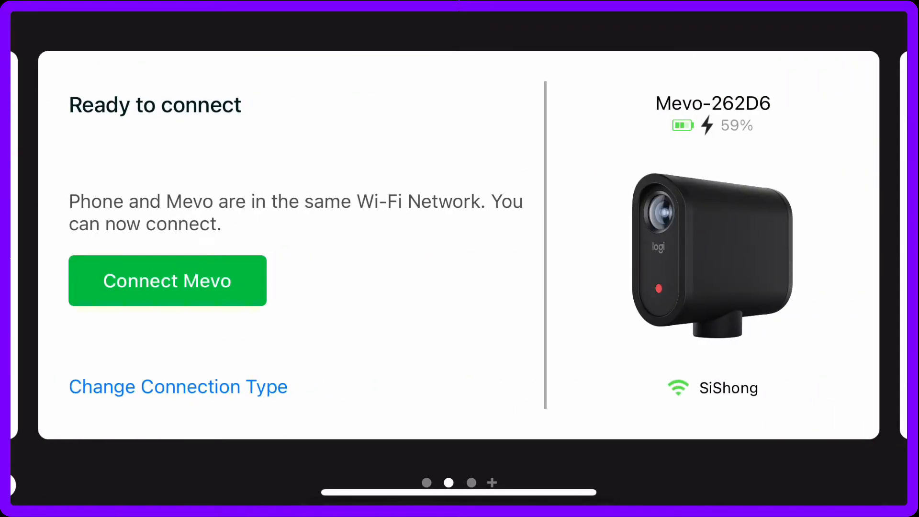
Connect to the Mevo-262D6 camera from its card
{"action": "left_click", "coordinate": [167, 280]}
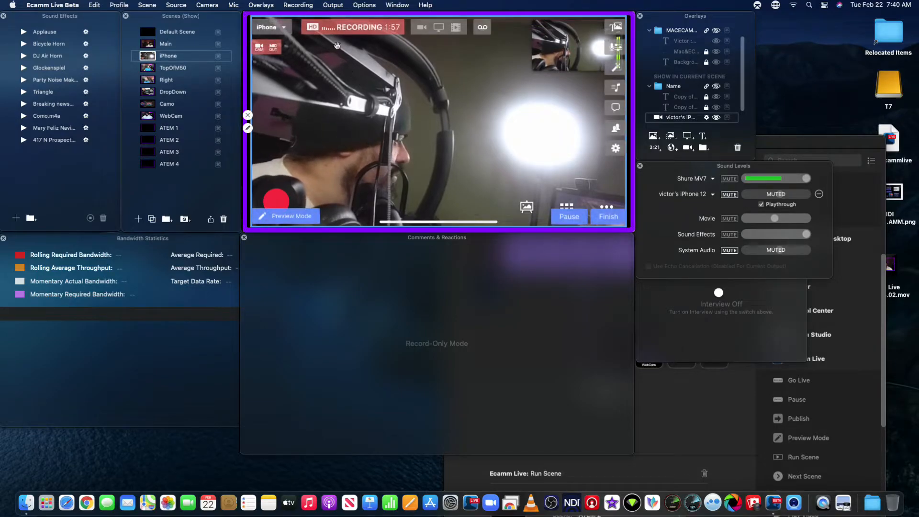
Choose MEVO-263FM from Ecamm Live's Camera menu
{"action": "left_click", "coordinate": [207, 5]}
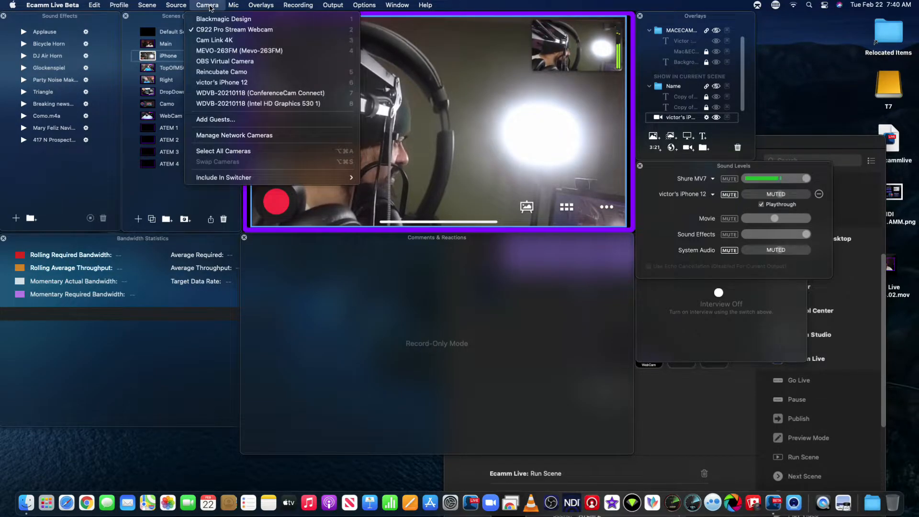
{"action": "mouse_move", "coordinate": [239, 50]}
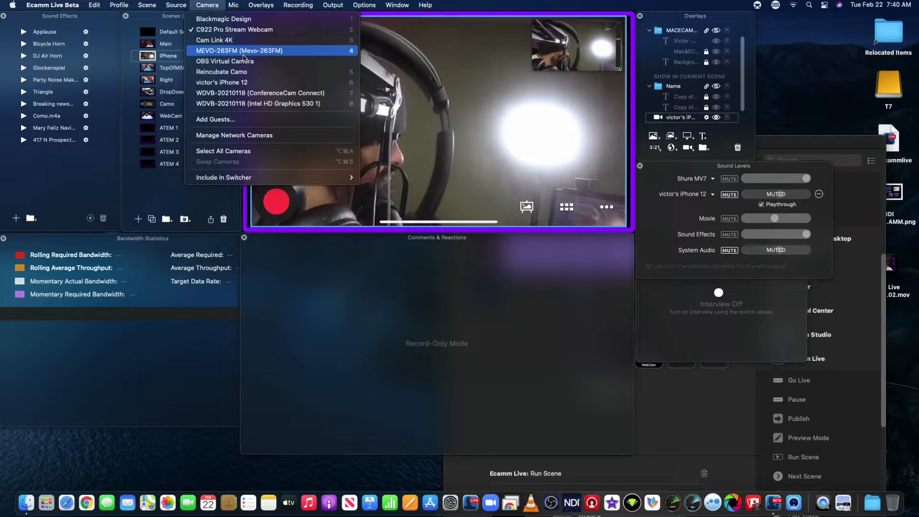
{"action": "left_click", "coordinate": [332, 5]}
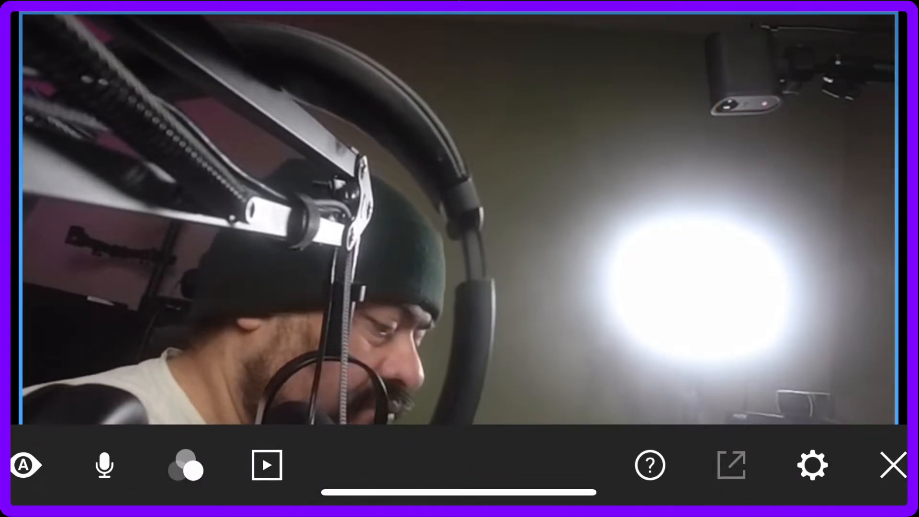
Set Mevo-262D6's NDI quality to 1080p at 15.0 Mbps, then exit the lost-connection view
{"action": "left_click", "coordinate": [813, 464]}
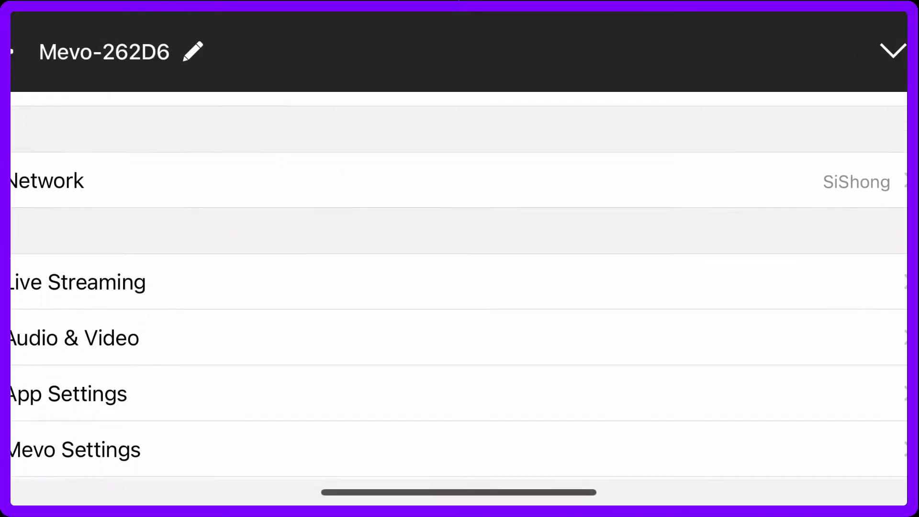
{"action": "scroll", "scroll_direction": "down", "scroll_amount": 3}
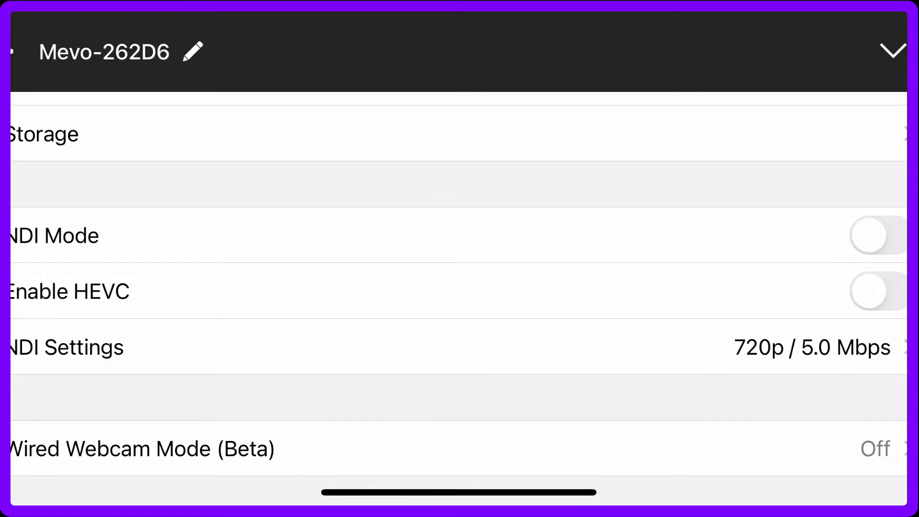
{"action": "left_click", "coordinate": [66, 346]}
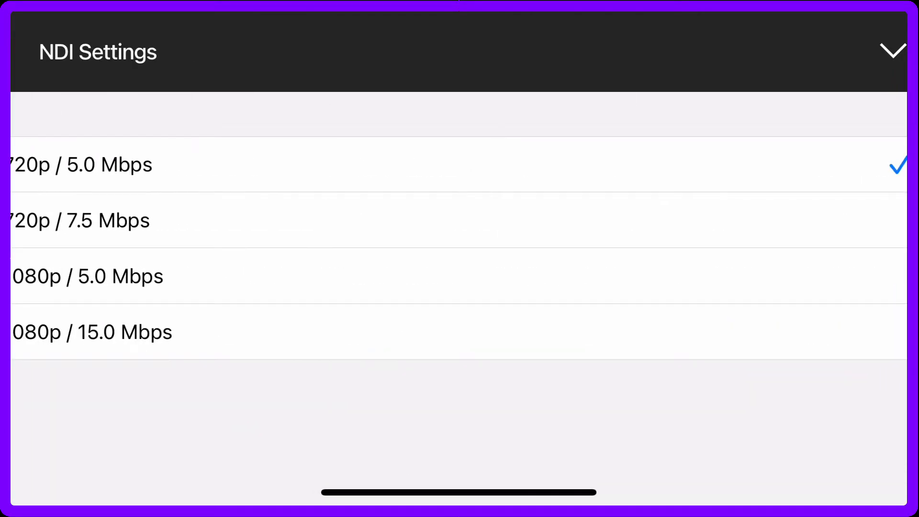
{"action": "left_click", "coordinate": [92, 332]}
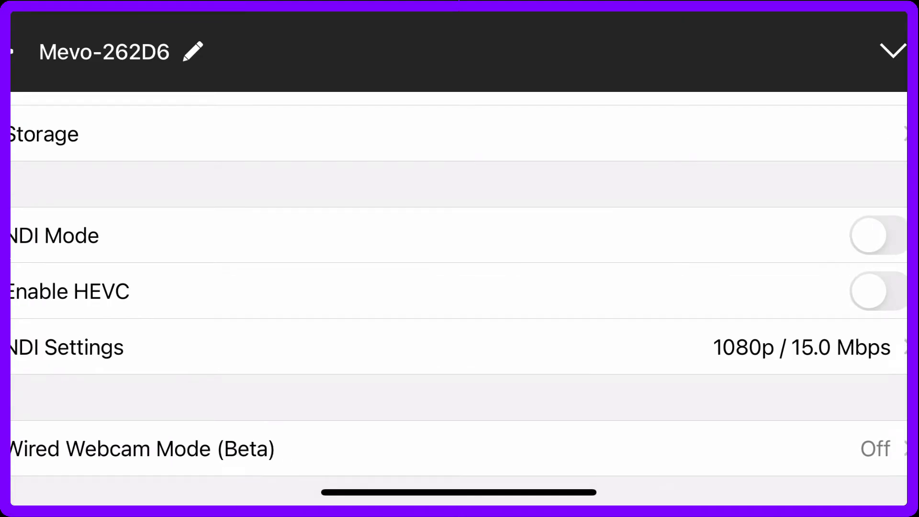
{"action": "left_click", "coordinate": [877, 292]}
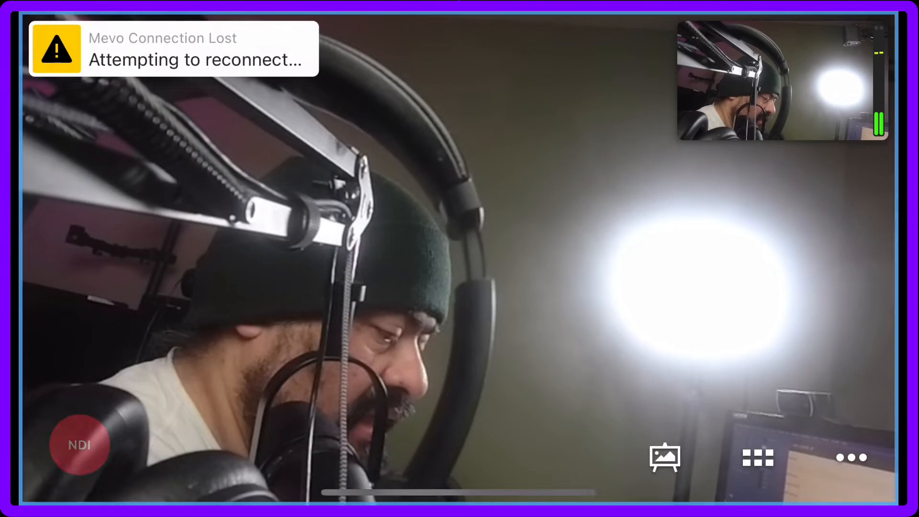
{"action": "left_click", "coordinate": [79, 445]}
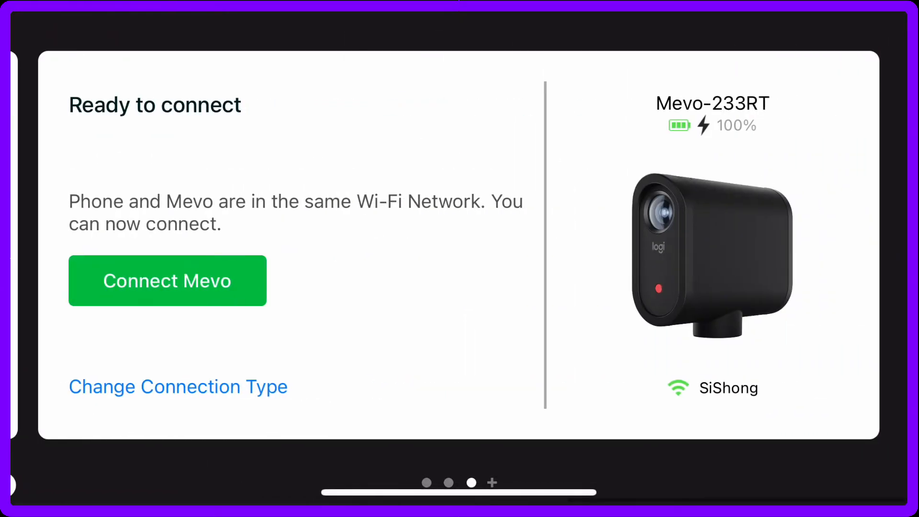
Connect Mevo-233RT and switch its NDI quality to a 1080p option
{"action": "left_click", "coordinate": [168, 281]}
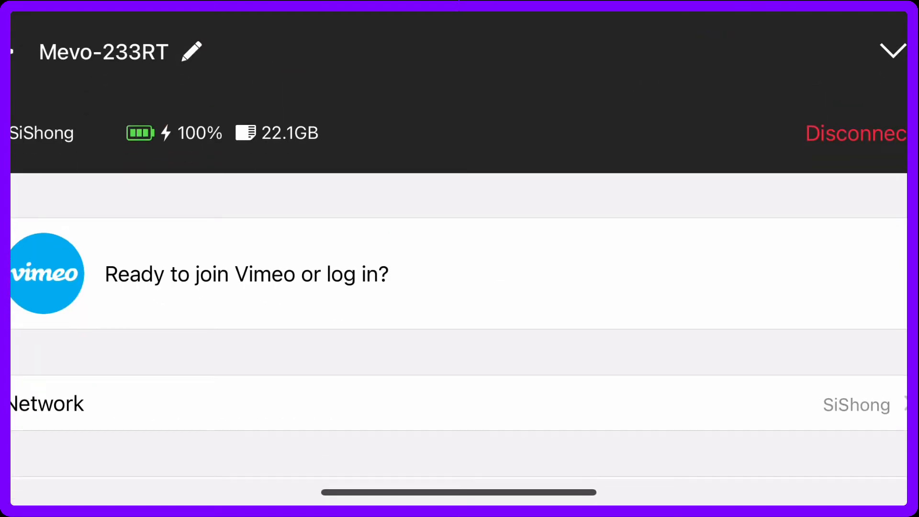
{"action": "scroll", "scroll_direction": "down", "scroll_amount": 3}
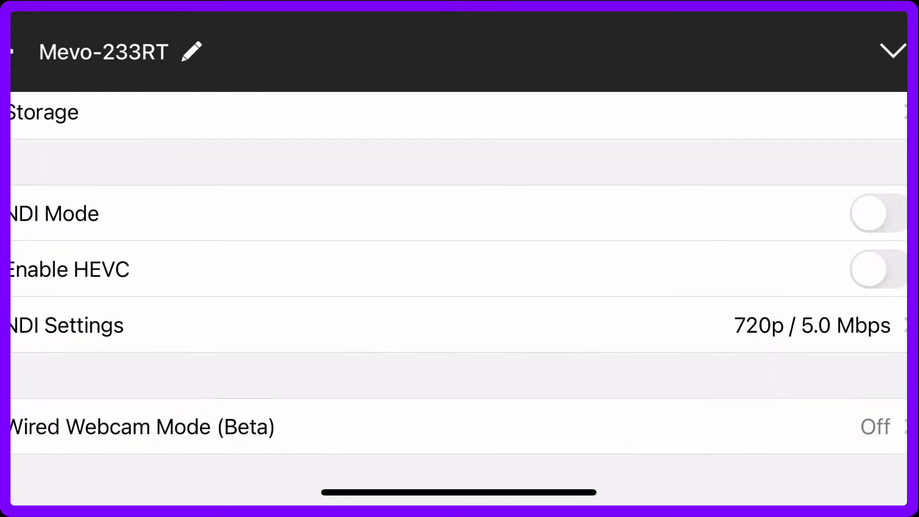
{"action": "left_click", "coordinate": [66, 326]}
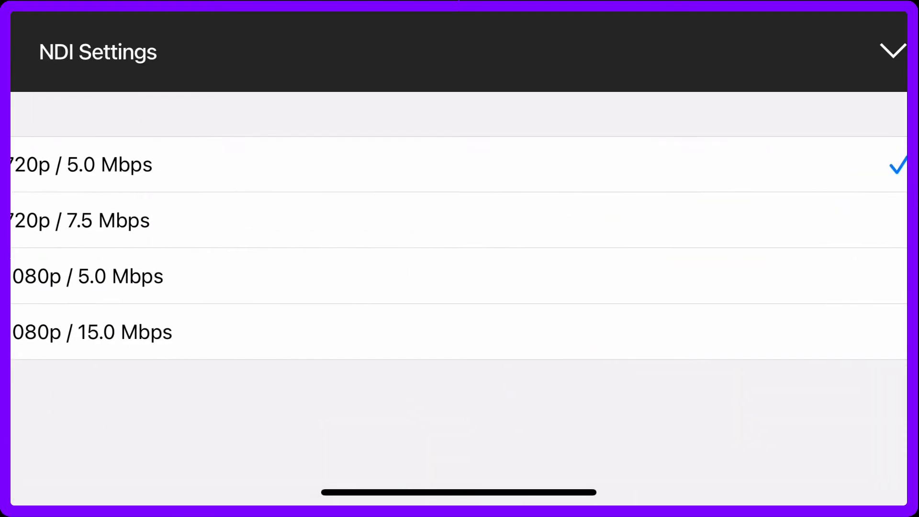
{"action": "left_click", "coordinate": [91, 332]}
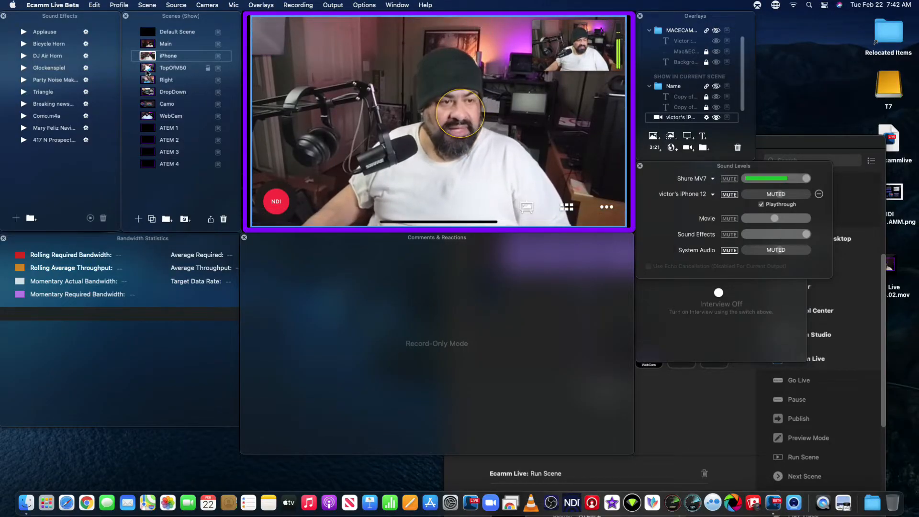
Review the TopOfM50, Right and ATEM 4 scenes, then add a new scene
{"action": "left_click", "coordinate": [173, 68]}
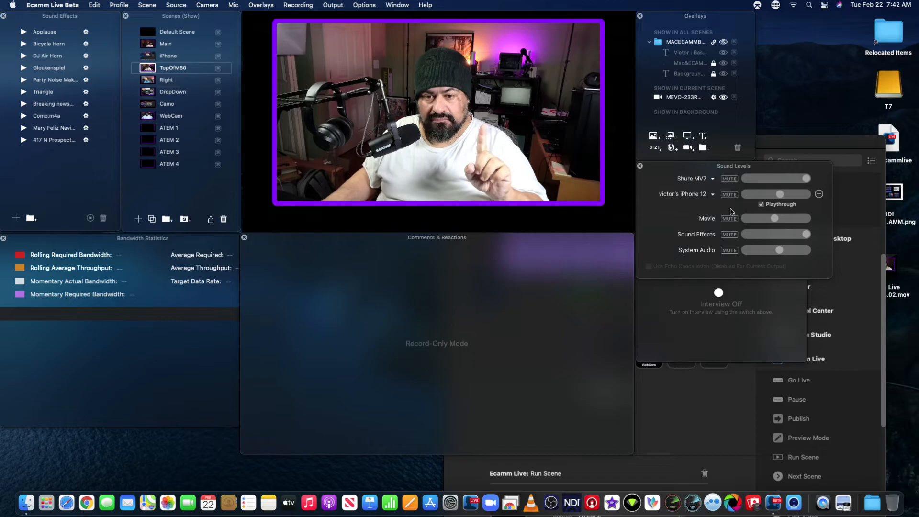
{"action": "left_click", "coordinate": [729, 194]}
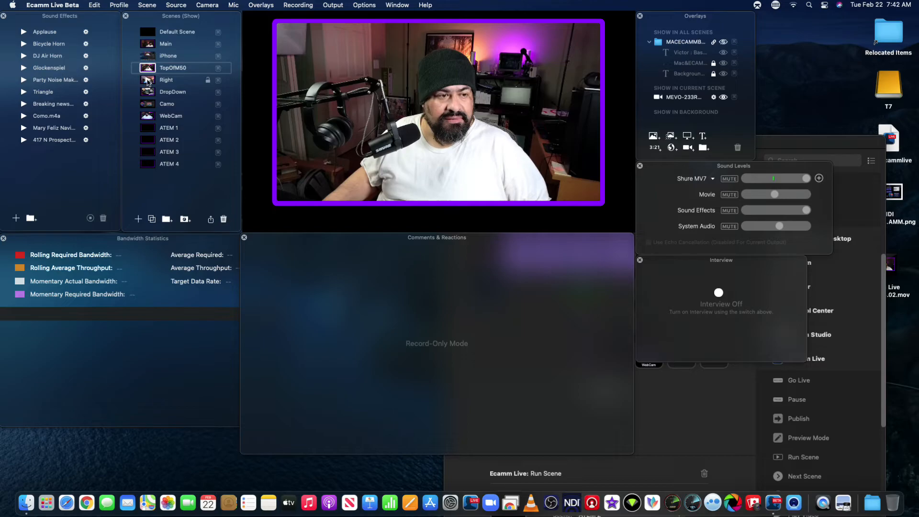
{"action": "left_click", "coordinate": [167, 79]}
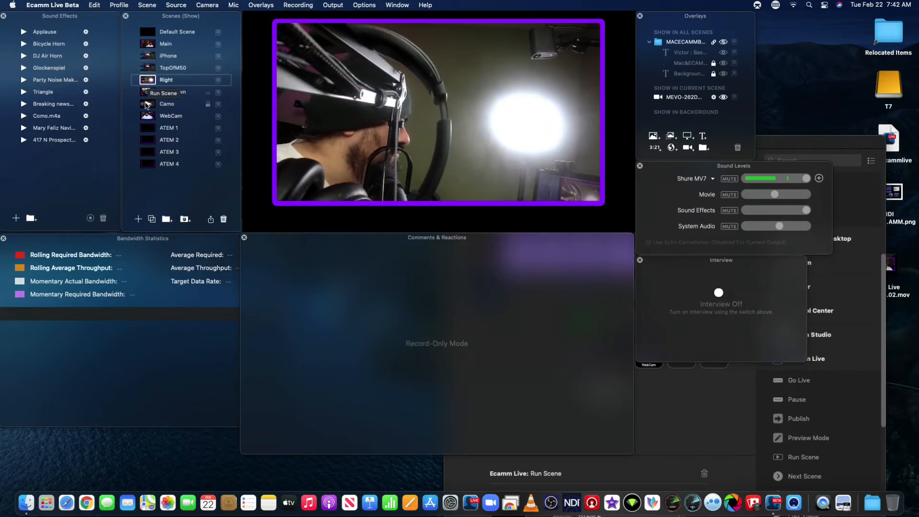
{"action": "left_click", "coordinate": [172, 92]}
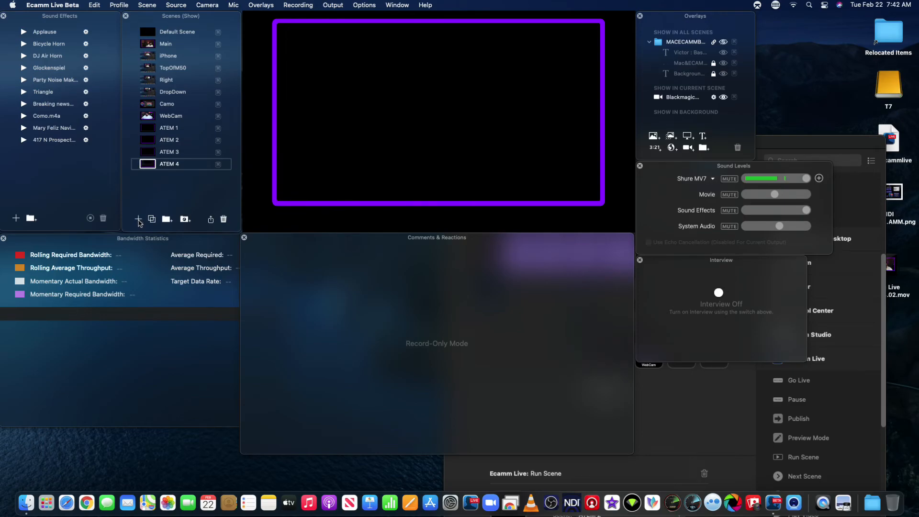
{"action": "left_click", "coordinate": [138, 220]}
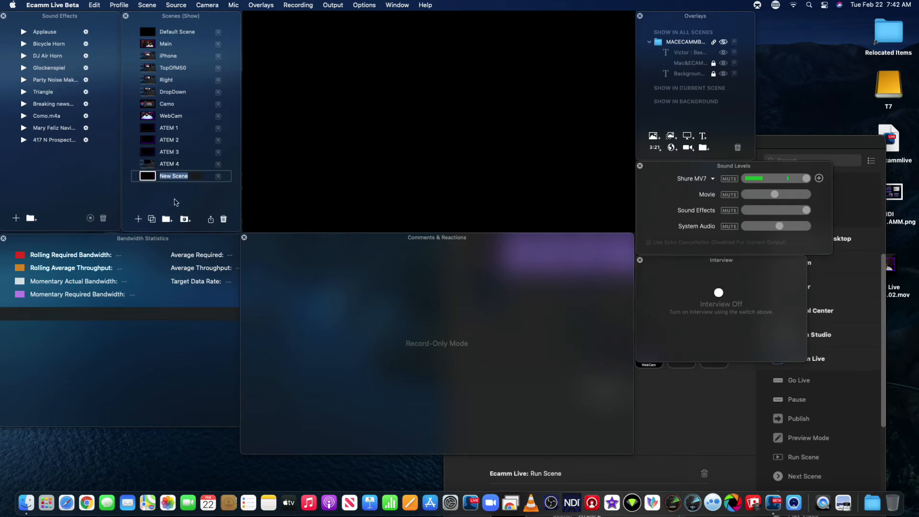
Name the scene 'Mevo 01' and set its camera source to MEVO-233RT
{"action": "type", "text": "New"}
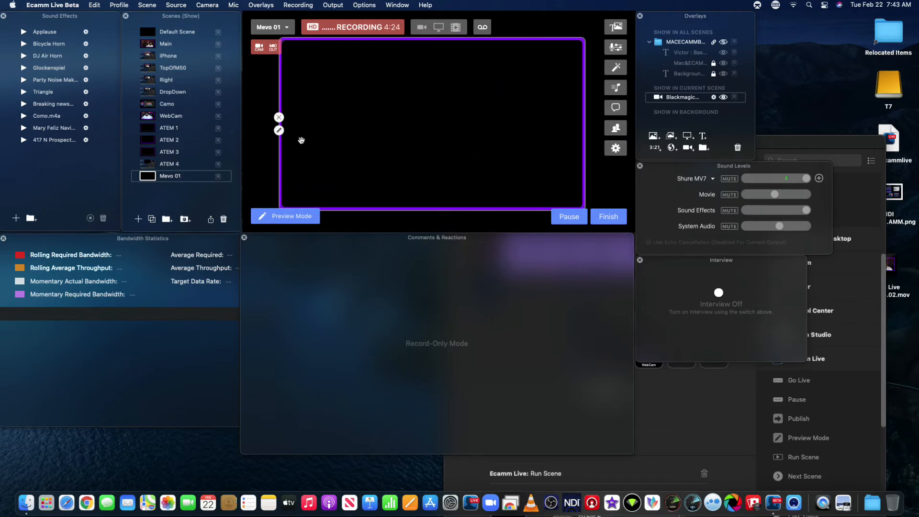
{"action": "left_click", "coordinate": [279, 130]}
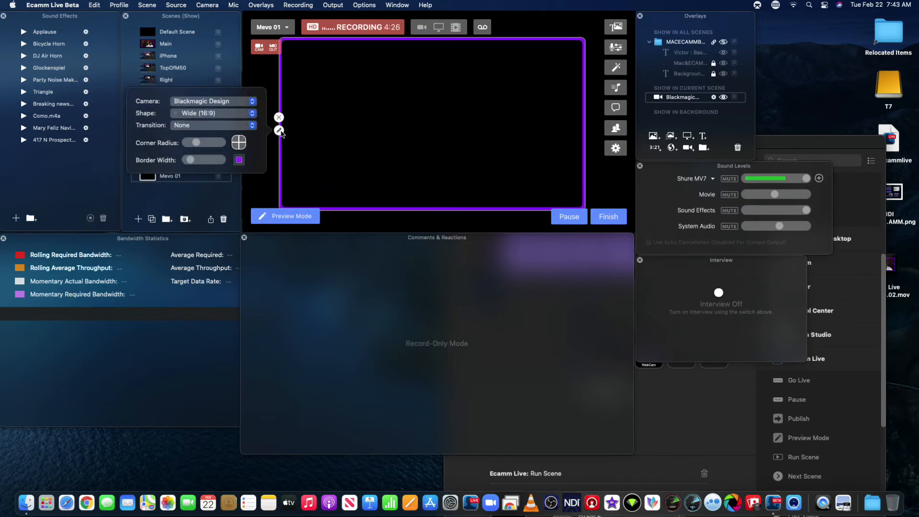
{"action": "left_click", "coordinate": [212, 101]}
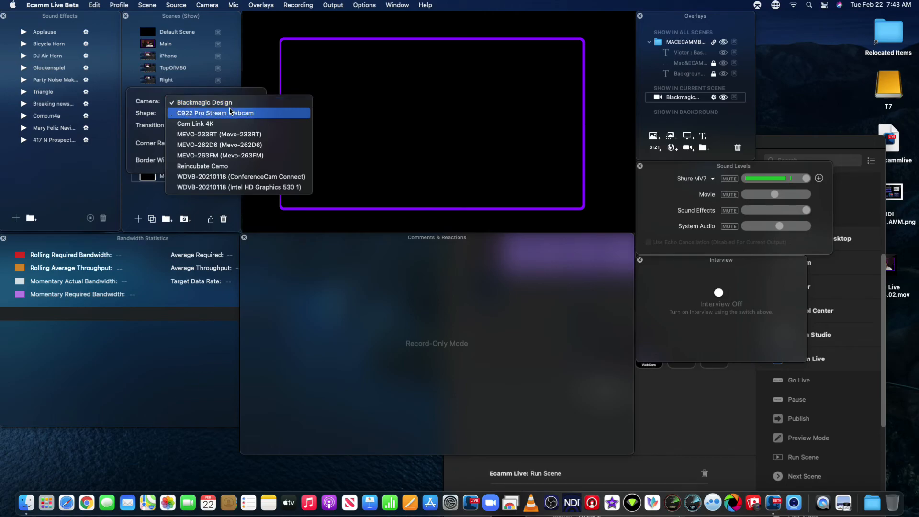
{"action": "mouse_move", "coordinate": [229, 160]}
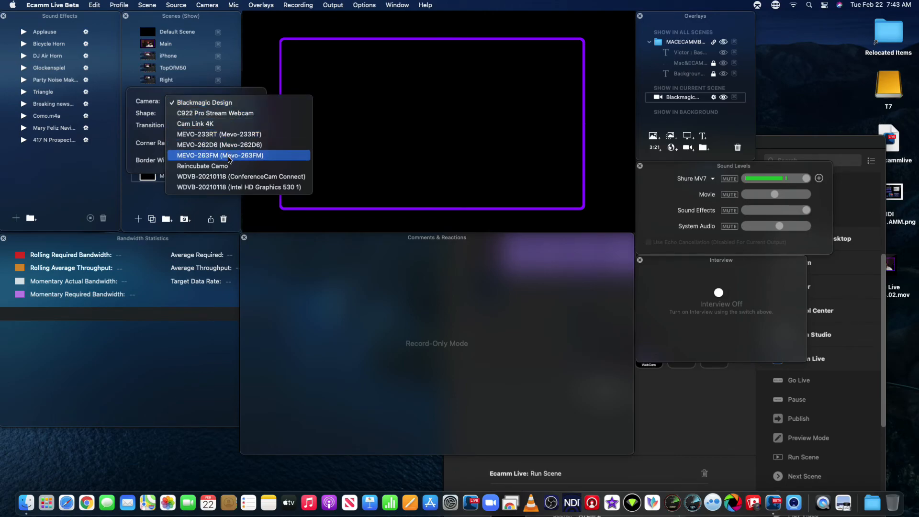
{"action": "mouse_move", "coordinate": [233, 136]}
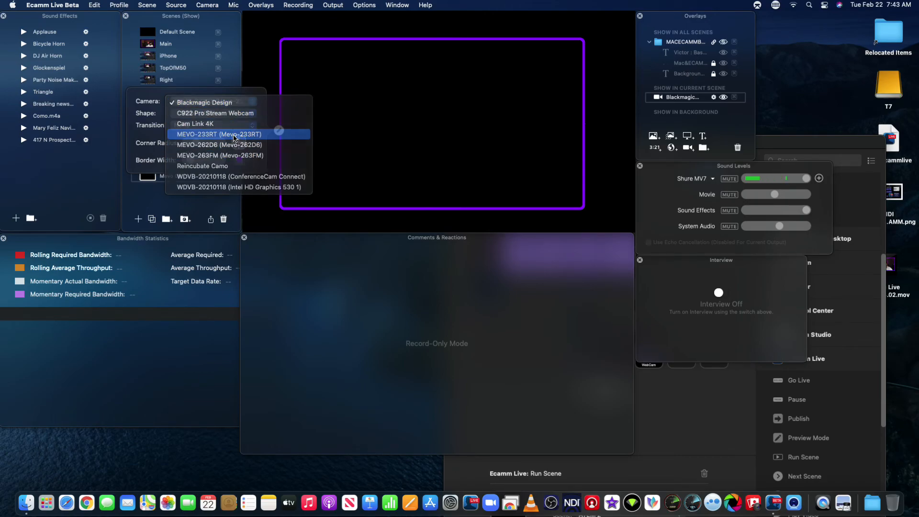
{"action": "left_click", "coordinate": [217, 134]}
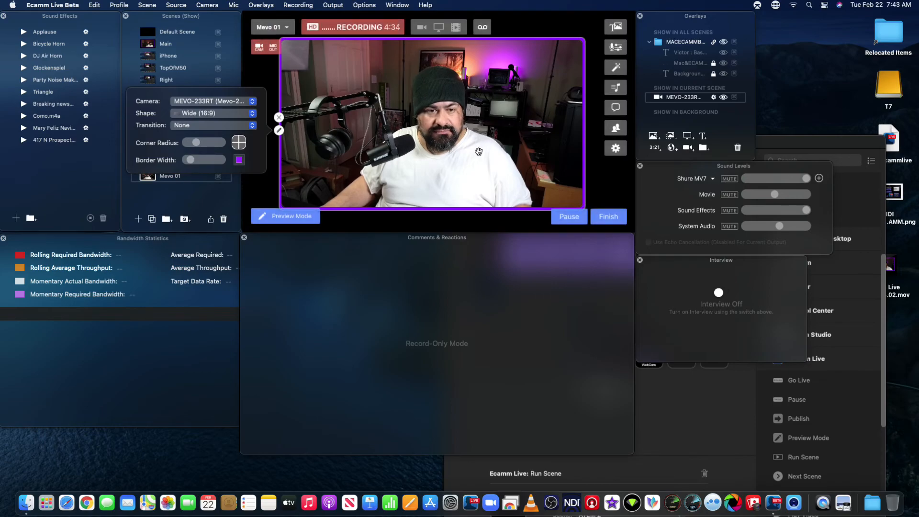